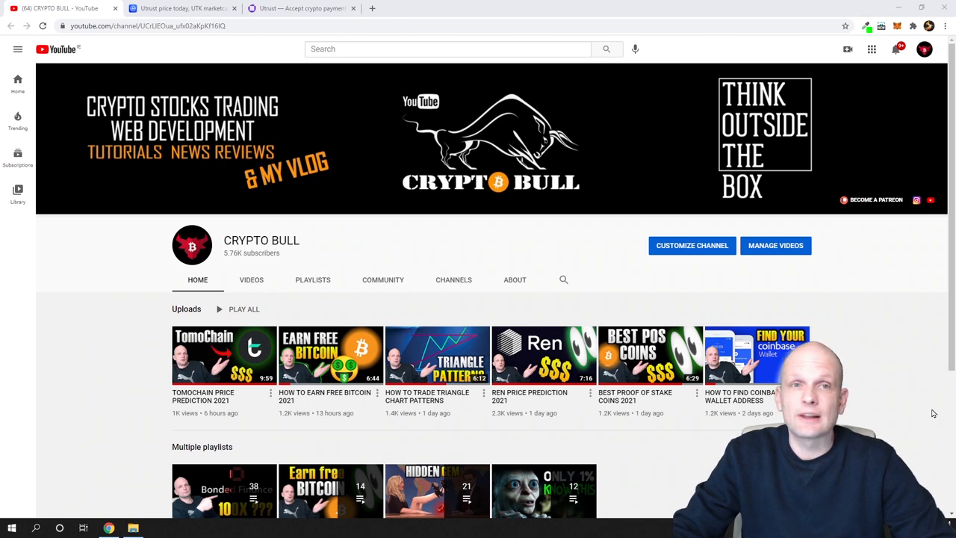
{"action": "mouse_move", "coordinate": [650, 354]}
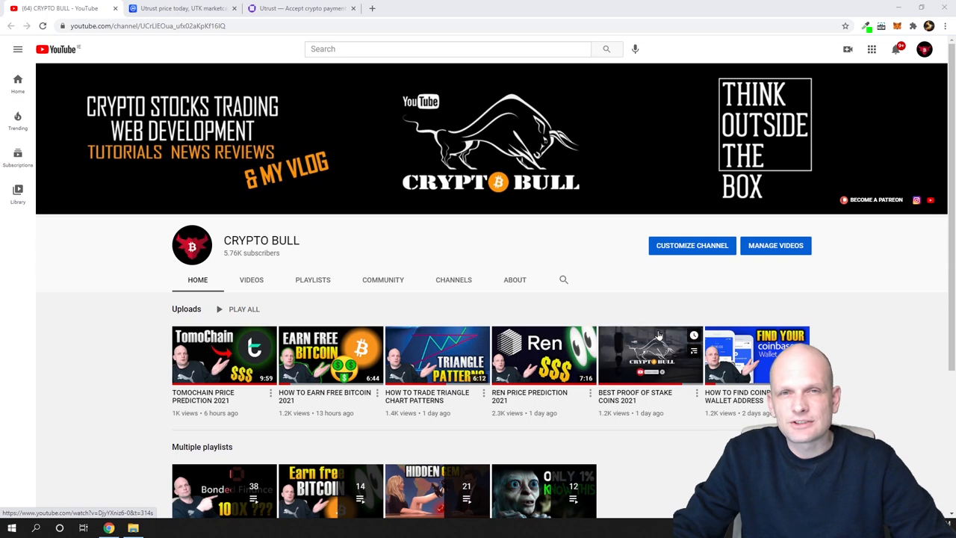
{"action": "mouse_move", "coordinate": [652, 335]}
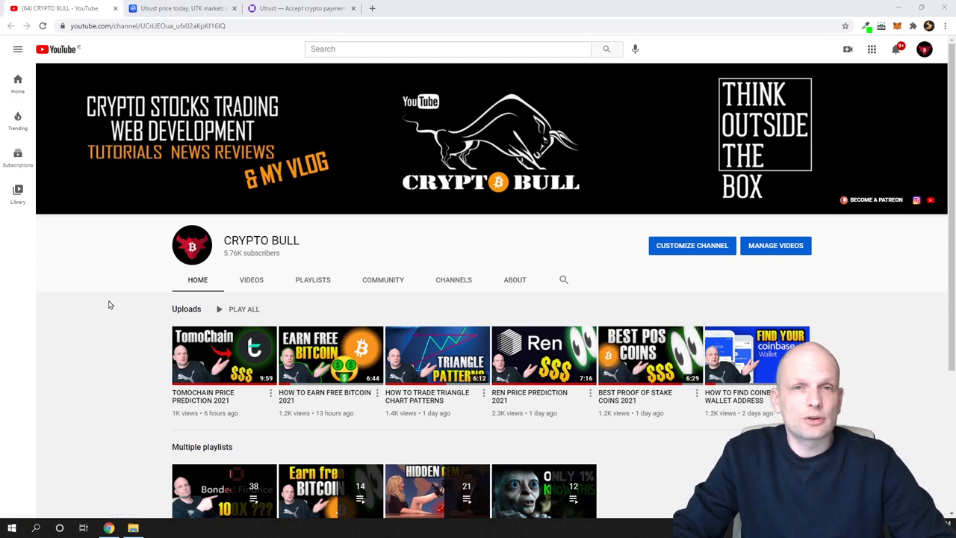
Bring up CoinMarketCap's Utrust (UTK) page, scroll down to its price chart, and return to the top
{"action": "scroll", "scroll_direction": "down", "scroll_amount": 3}
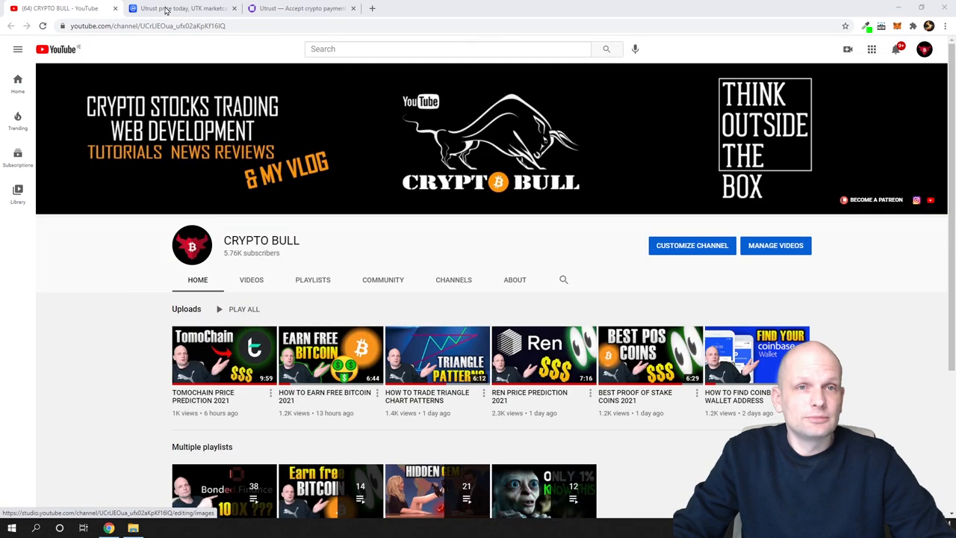
{"action": "left_click", "coordinate": [183, 8]}
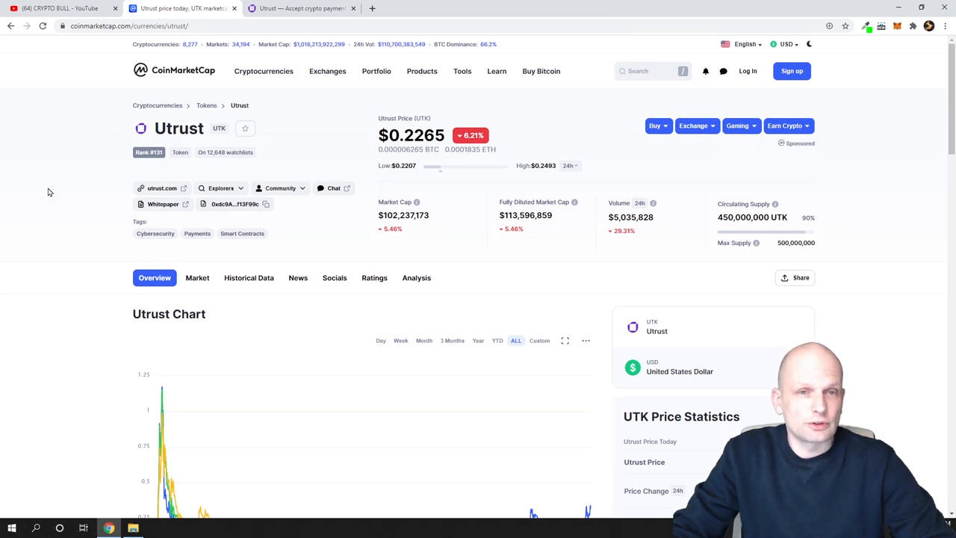
{"action": "scroll", "scroll_direction": "down", "scroll_amount": 3}
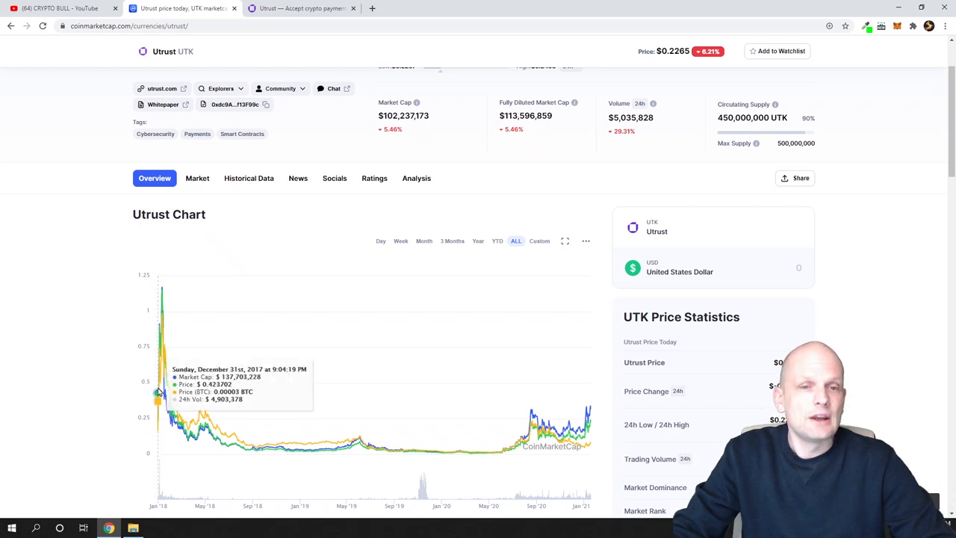
{"action": "scroll", "scroll_direction": "down", "scroll_amount": 3}
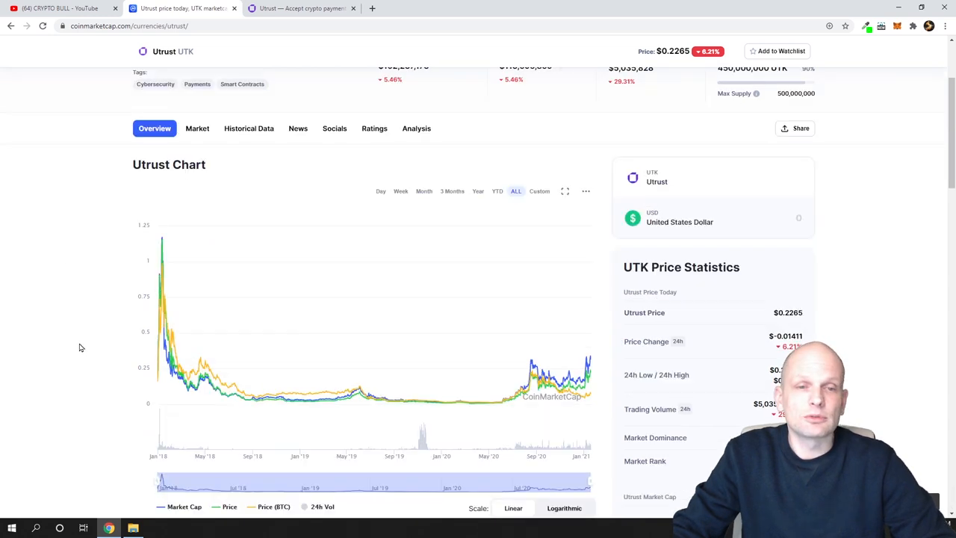
{"action": "scroll", "scroll_direction": "down", "scroll_amount": 3}
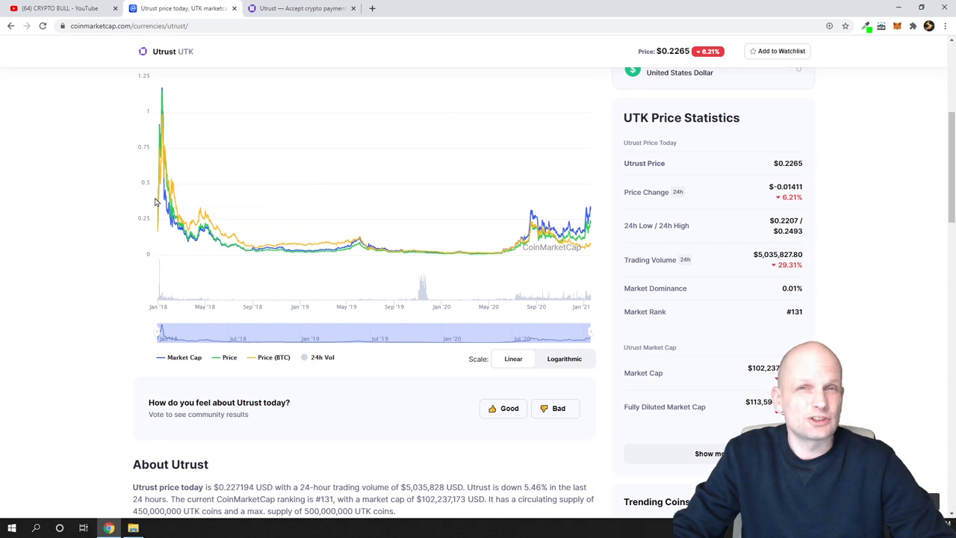
{"action": "mouse_move", "coordinate": [160, 202]}
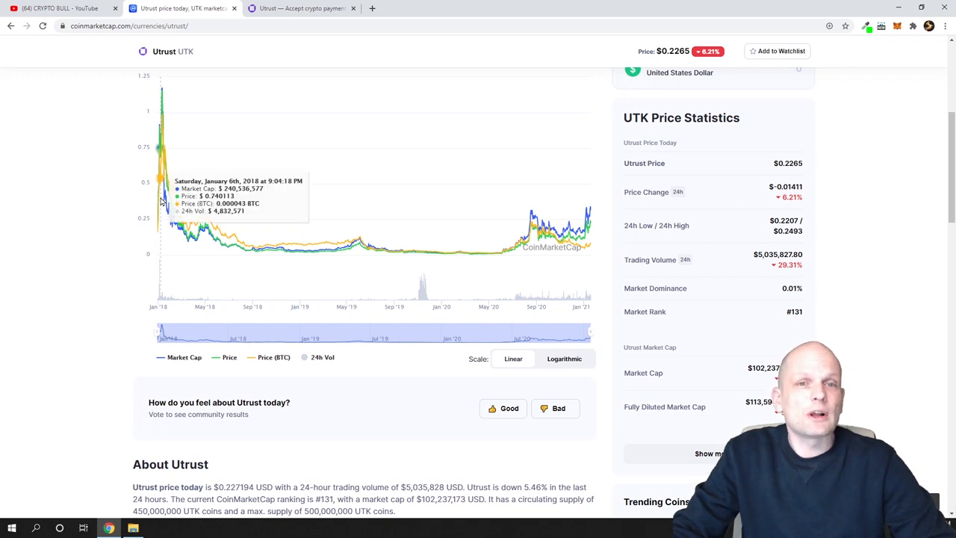
{"action": "scroll", "scroll_direction": "up", "scroll_amount": 3}
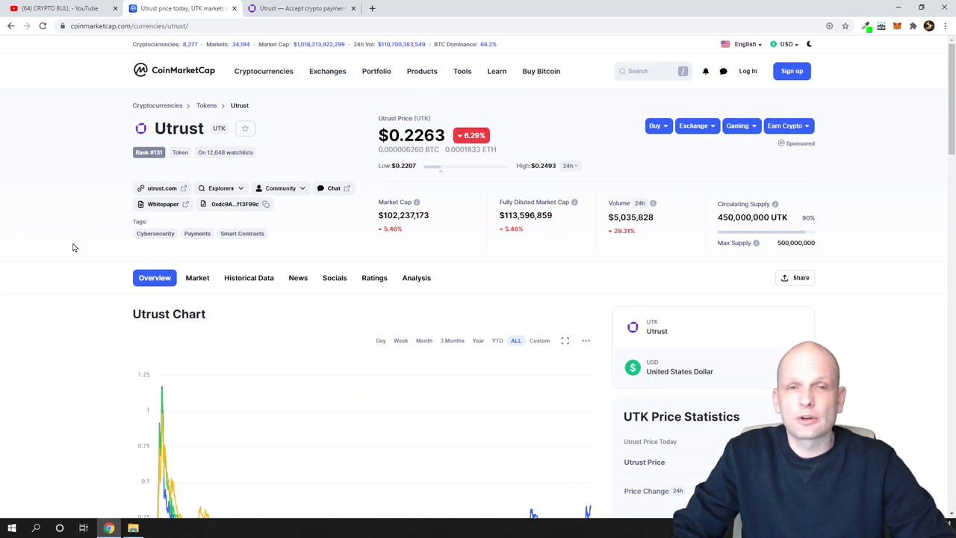
Highlight the 450,000,000 UTK circulating supply figure, then switch over to the Utrust website
{"action": "left_click", "coordinate": [220, 188]}
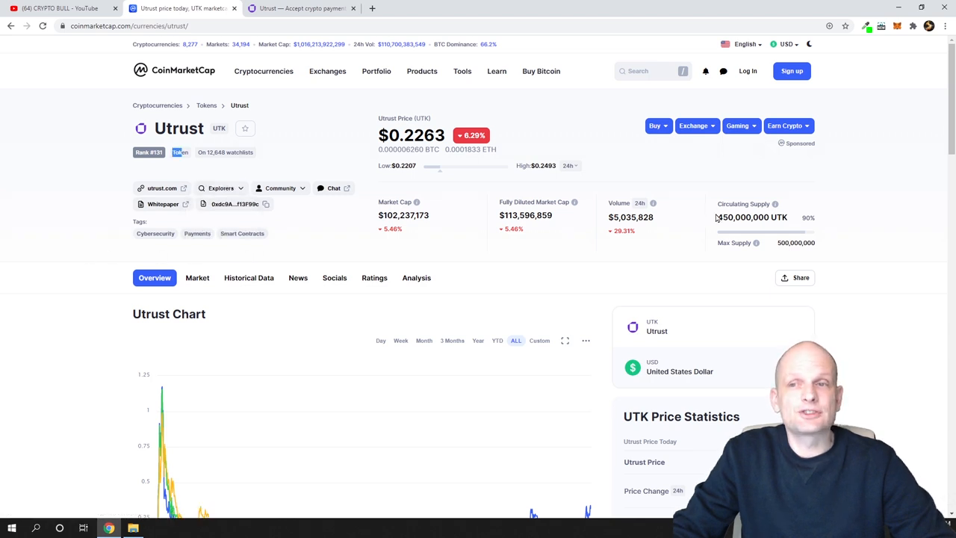
{"action": "double_click", "coordinate": [750, 216]}
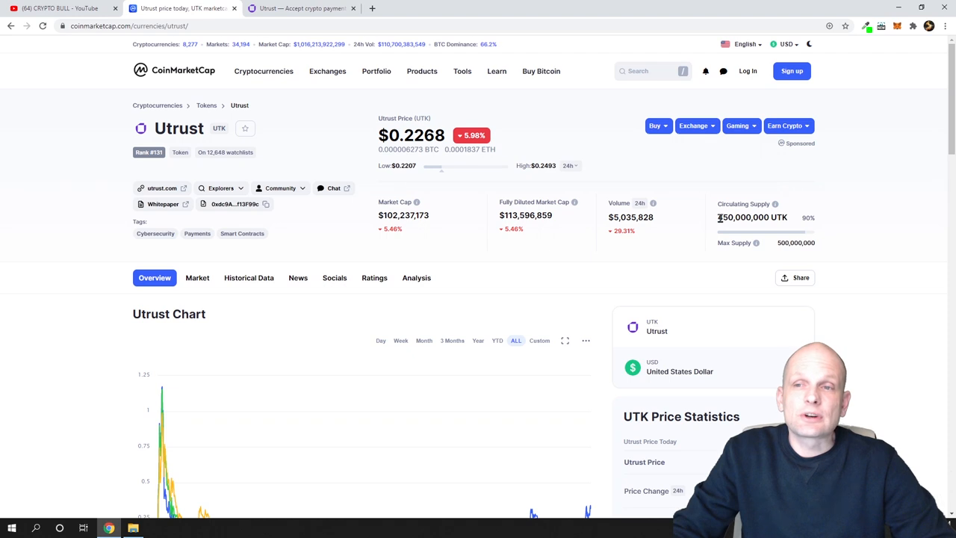
{"action": "double_click", "coordinate": [743, 217]}
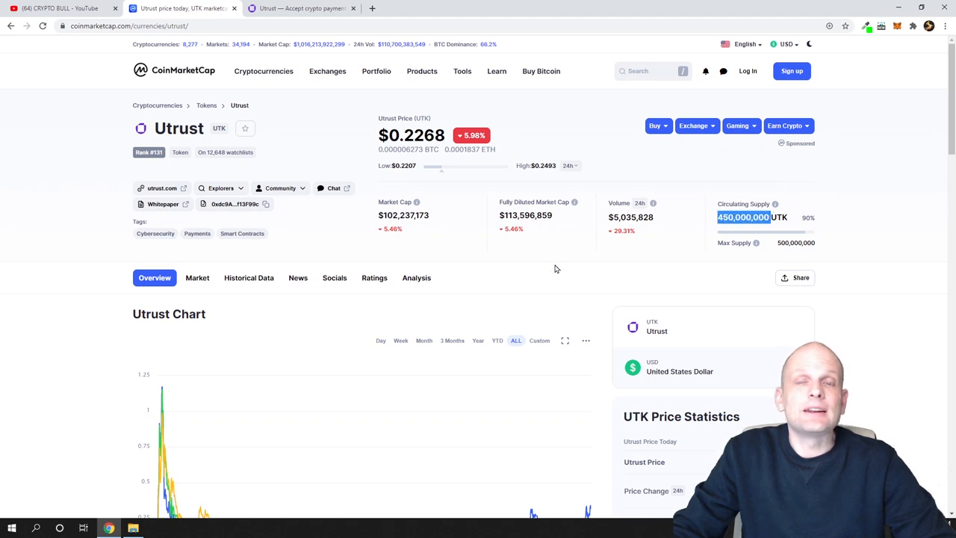
{"action": "mouse_move", "coordinate": [485, 274]}
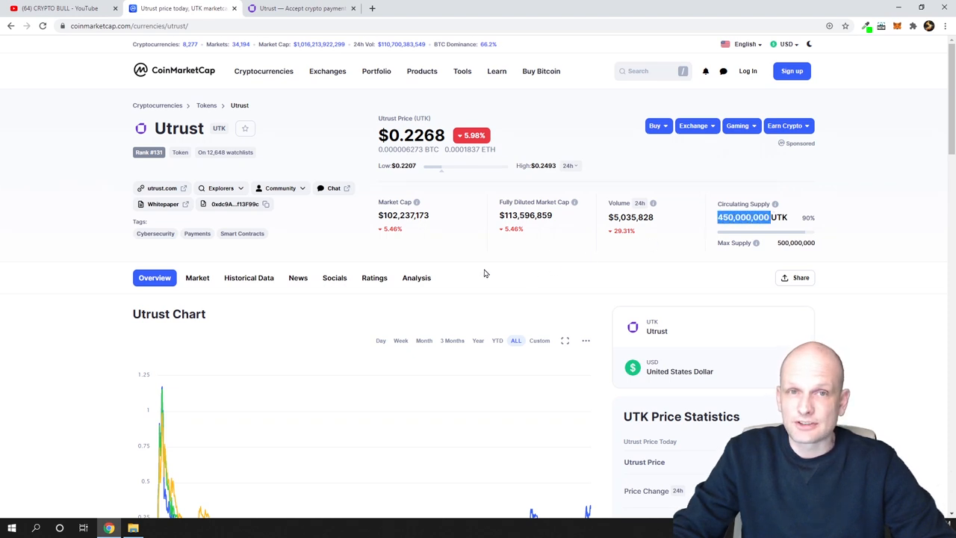
{"action": "left_click", "coordinate": [299, 8]}
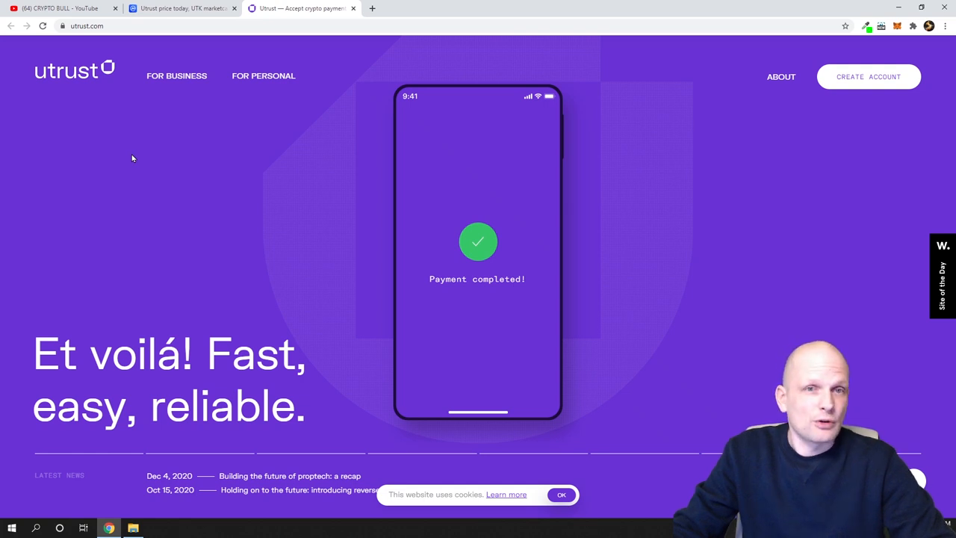
Open the Utrust businesses page, highlight 'currencies', and read down to 'A dashboard built for efficiency'
{"action": "left_click", "coordinate": [176, 75]}
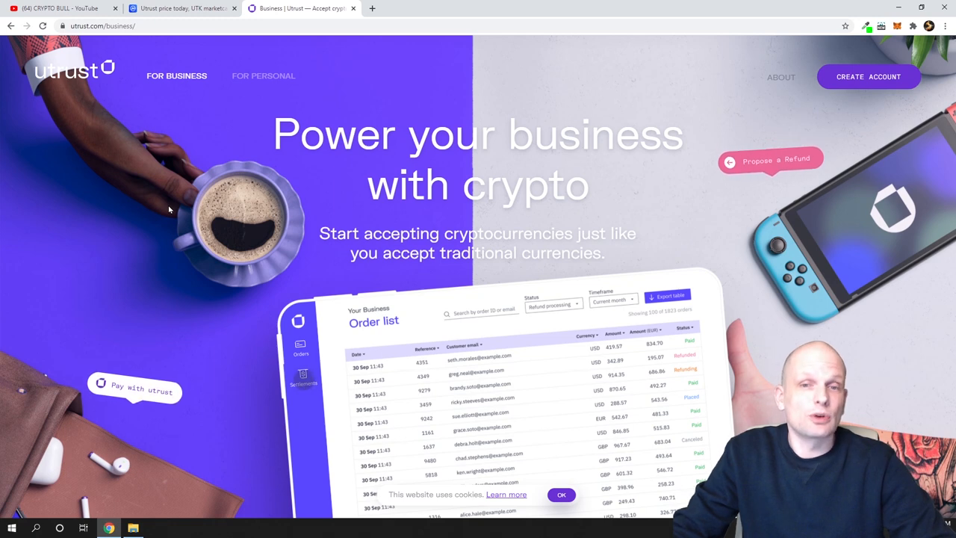
{"action": "scroll", "scroll_direction": "down", "scroll_amount": 3}
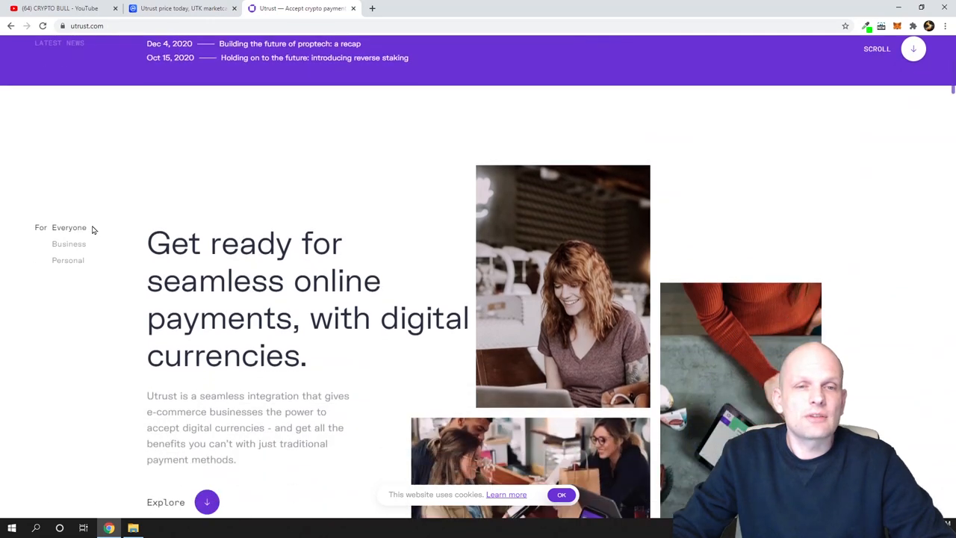
{"action": "scroll", "scroll_direction": "down", "scroll_amount": 3}
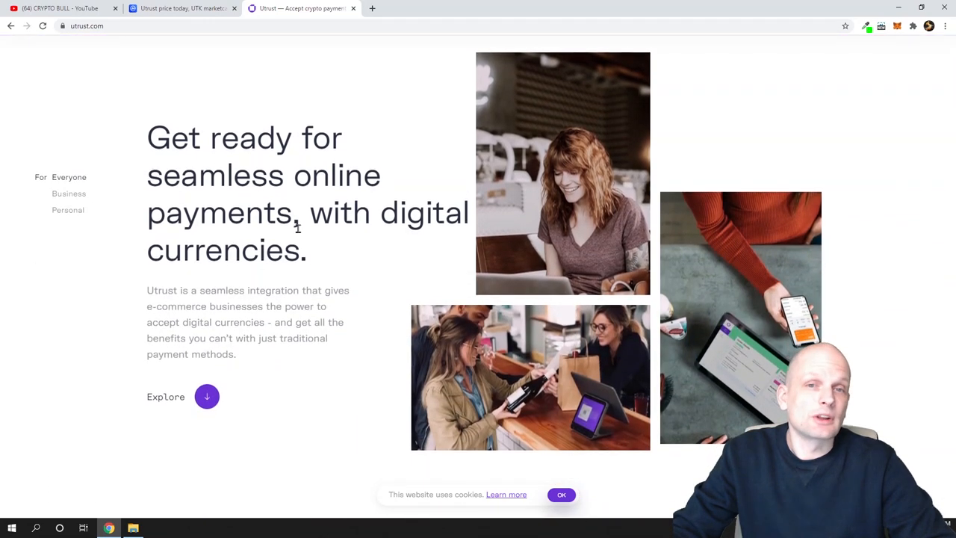
{"action": "double_click", "coordinate": [231, 250]}
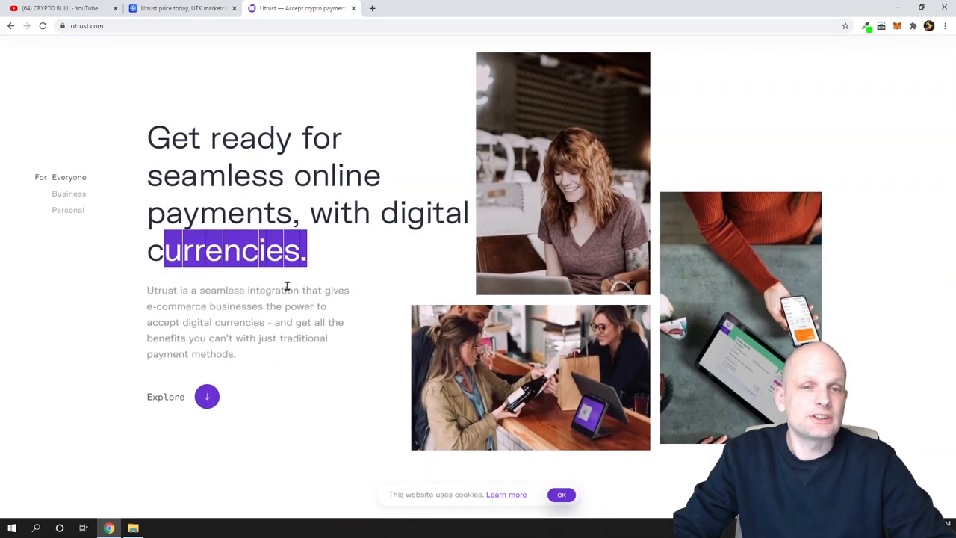
{"action": "scroll", "scroll_direction": "down", "scroll_amount": 3}
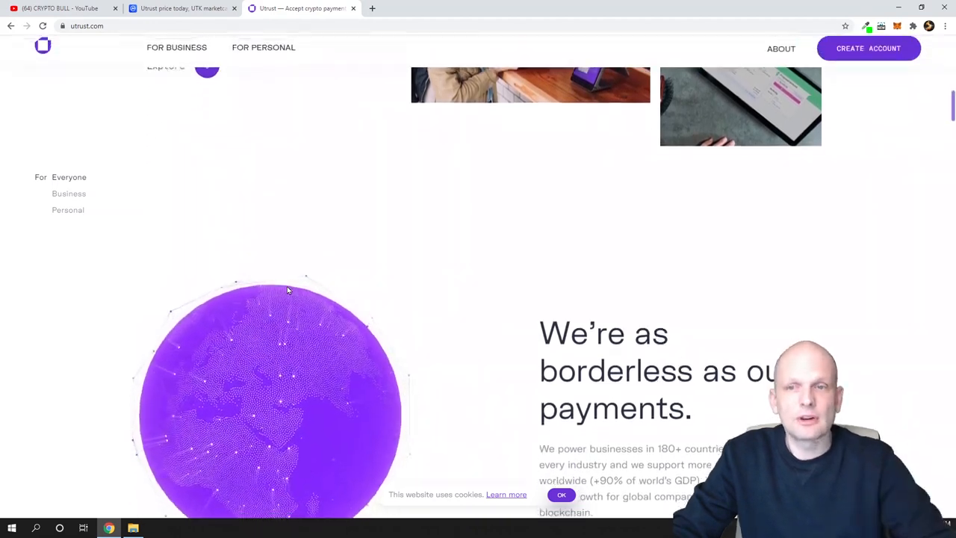
{"action": "scroll", "scroll_direction": "down", "scroll_amount": 3}
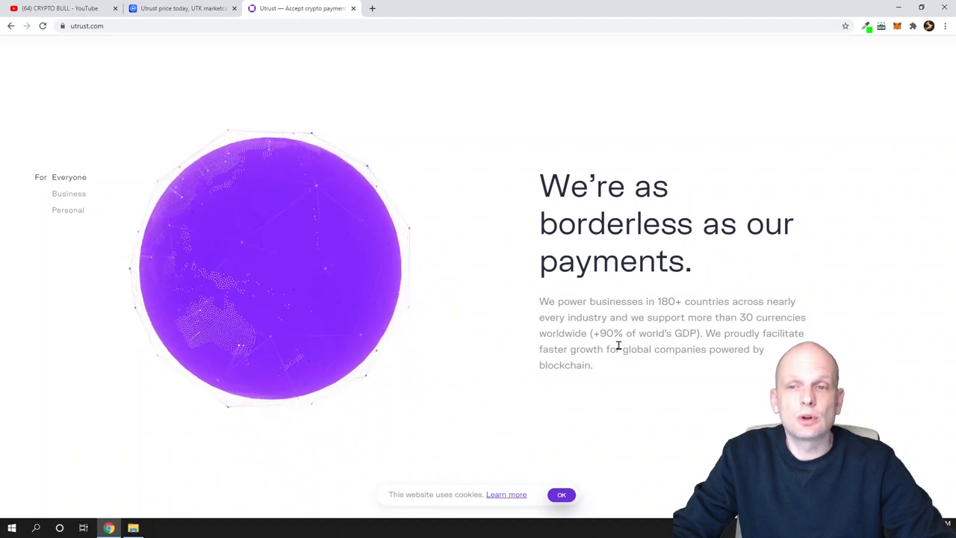
{"action": "scroll", "scroll_direction": "down", "scroll_amount": 3}
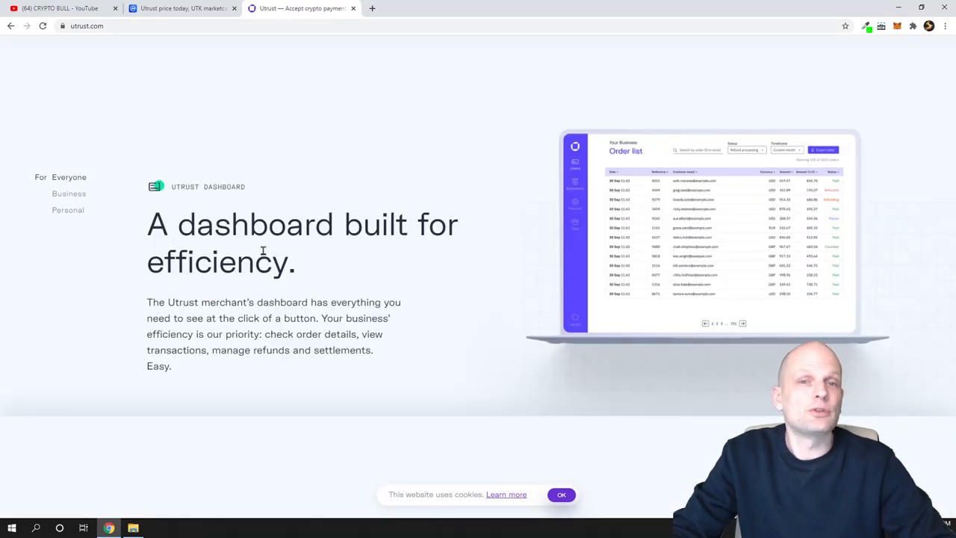
{"action": "mouse_move", "coordinate": [437, 294]}
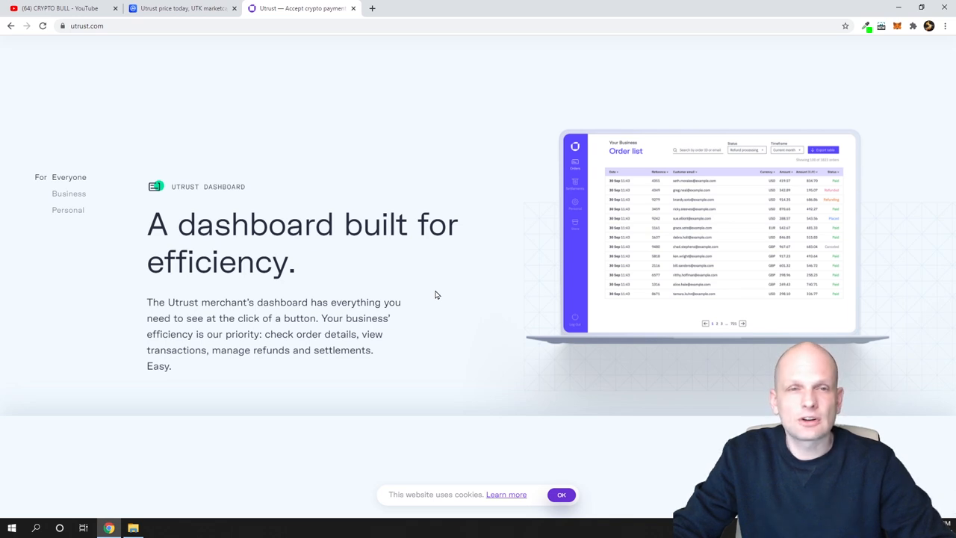
Open 'For Personal' and read through the wallet features to the Rewards Tier 2 and HOLD roadmap
{"action": "left_click", "coordinate": [68, 209]}
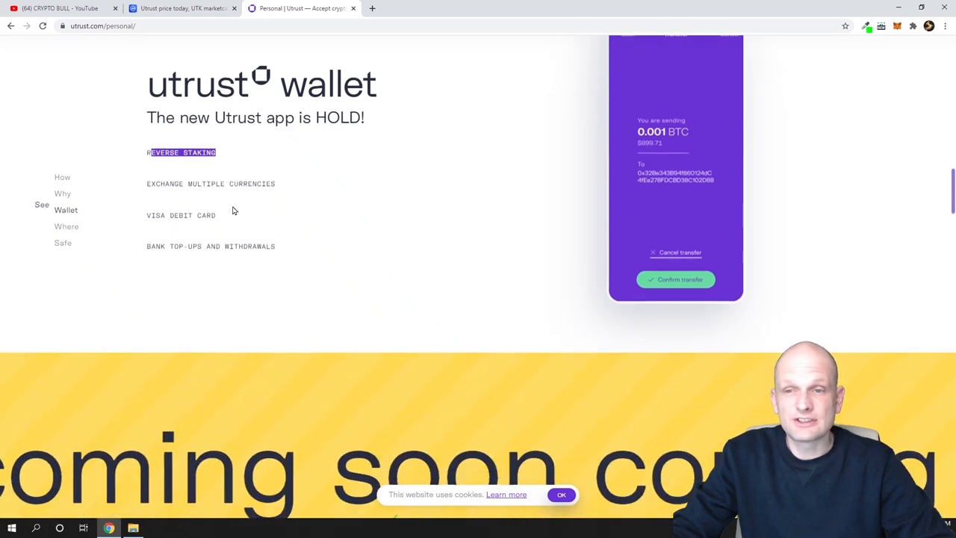
{"action": "scroll", "scroll_direction": "down", "scroll_amount": 3}
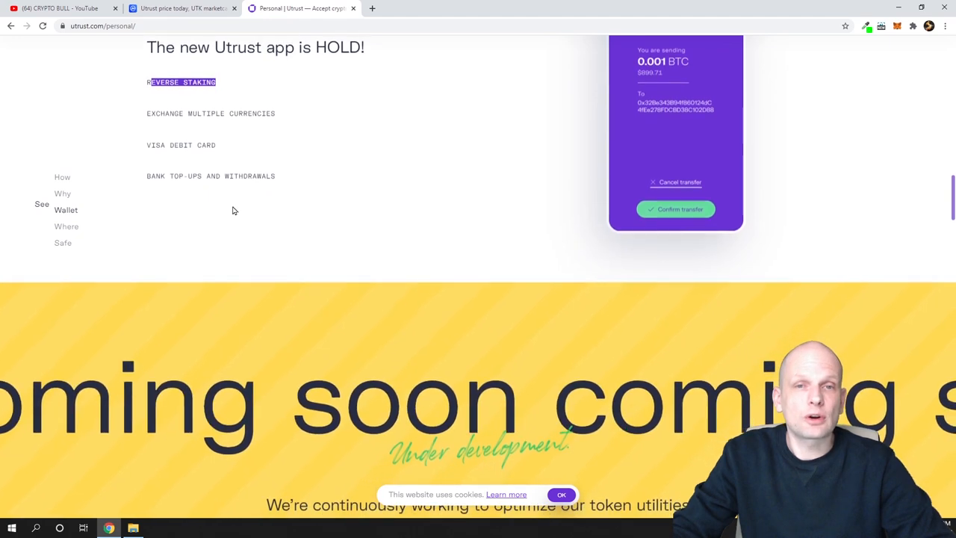
{"action": "scroll", "scroll_direction": "down", "scroll_amount": 3}
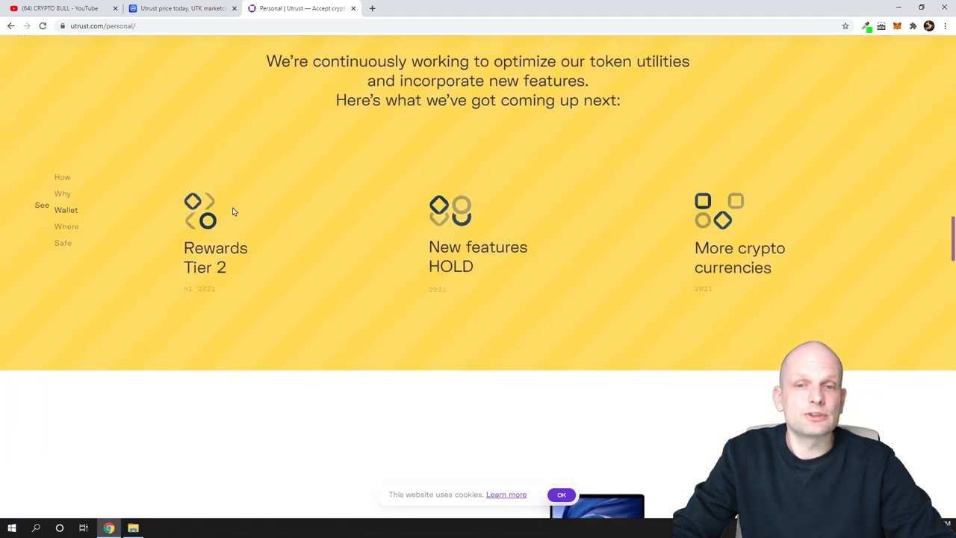
{"action": "scroll", "scroll_direction": "down", "scroll_amount": 3}
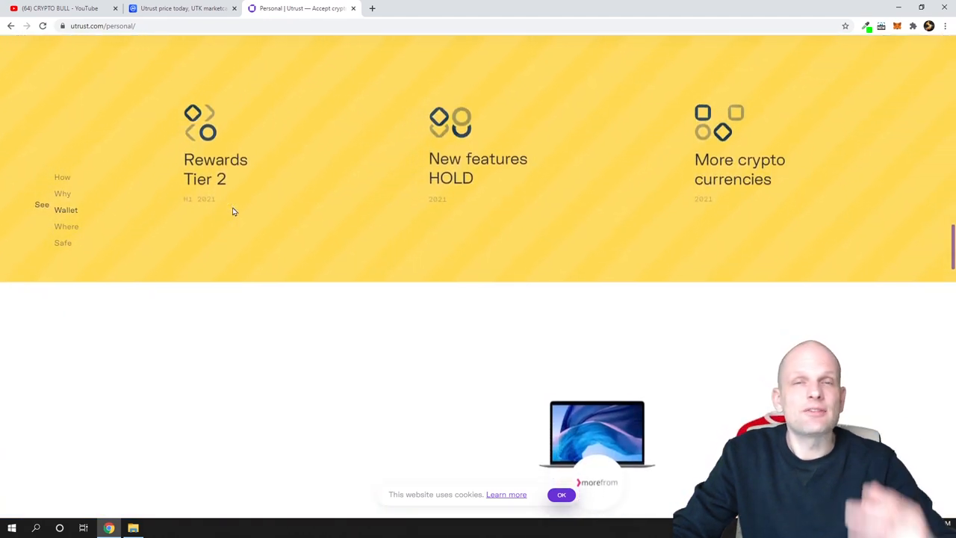
{"action": "scroll", "scroll_direction": "down", "scroll_amount": 3}
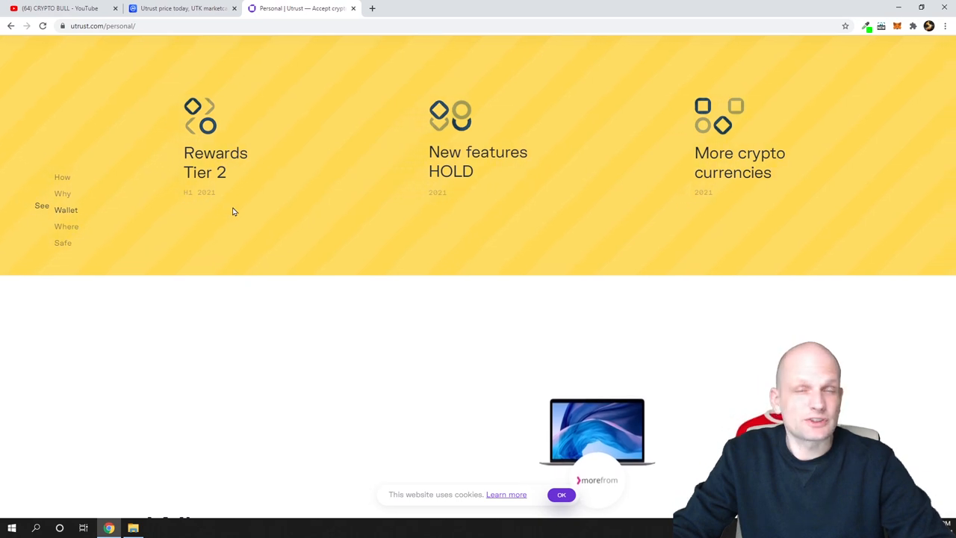
Scroll the utrust.com homepage to its 'Scan the QR code' hero and latest news entries
{"action": "scroll", "scroll_direction": "down", "scroll_amount": 3}
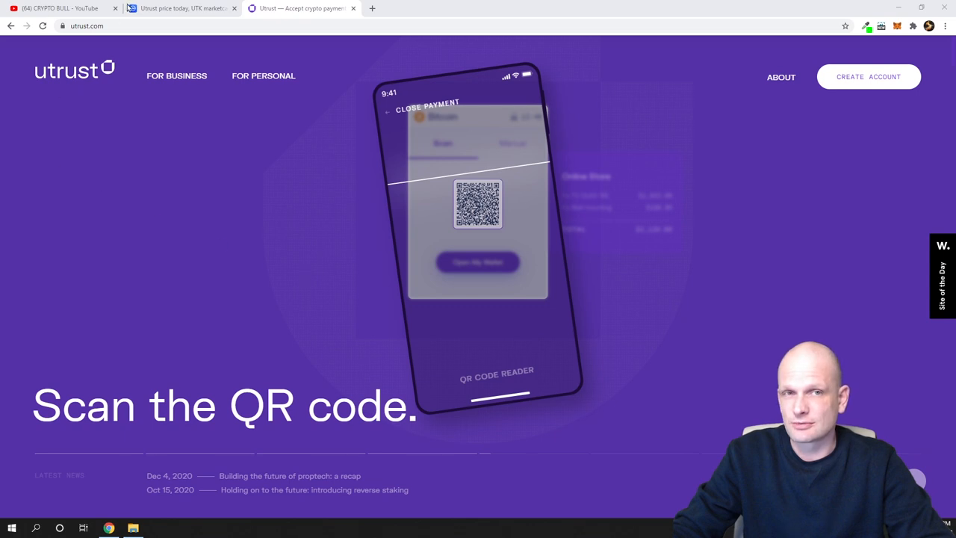
Return to CoinMarketCap's UTK stats and highlight the first digits of the 450,000,000 circulating supply
{"action": "left_click", "coordinate": [182, 8]}
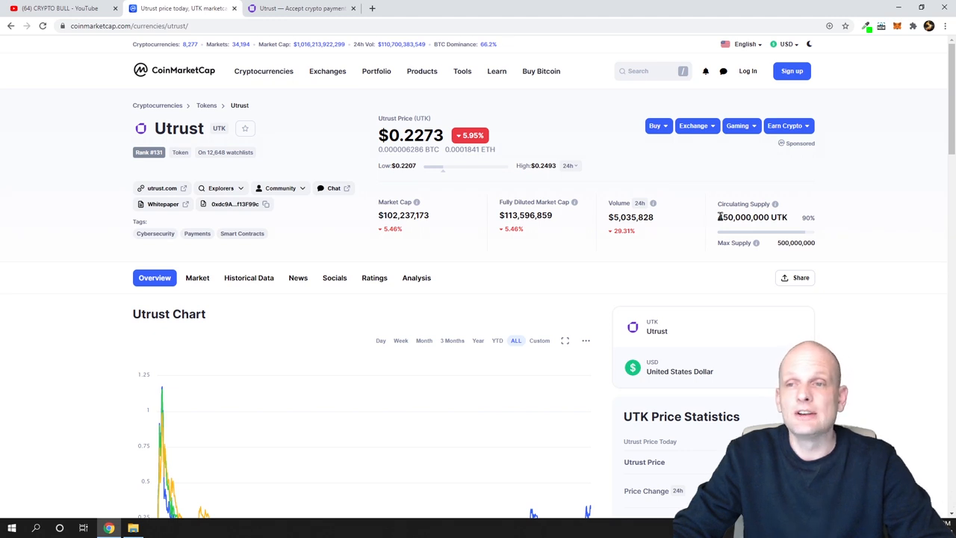
{"action": "double_click", "coordinate": [743, 217]}
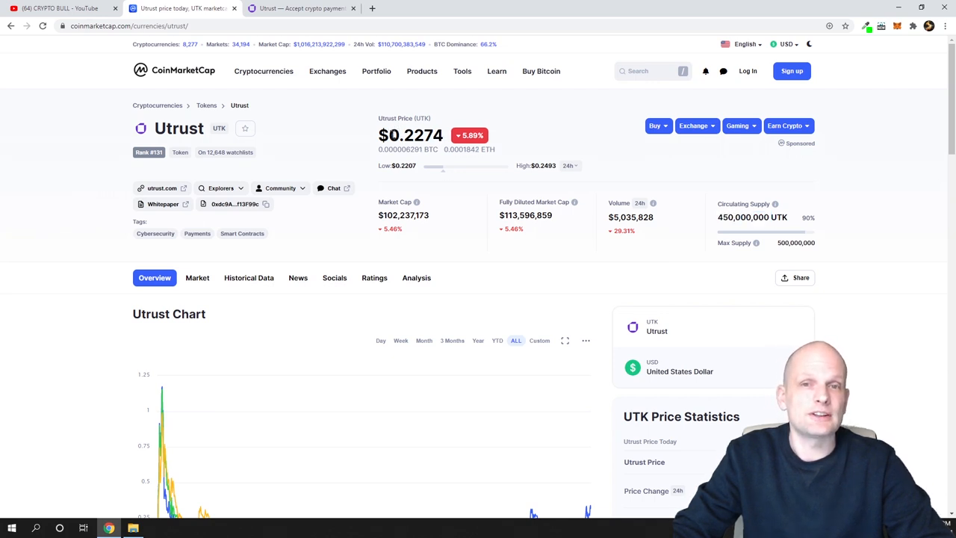
{"action": "double_click", "coordinate": [405, 135]}
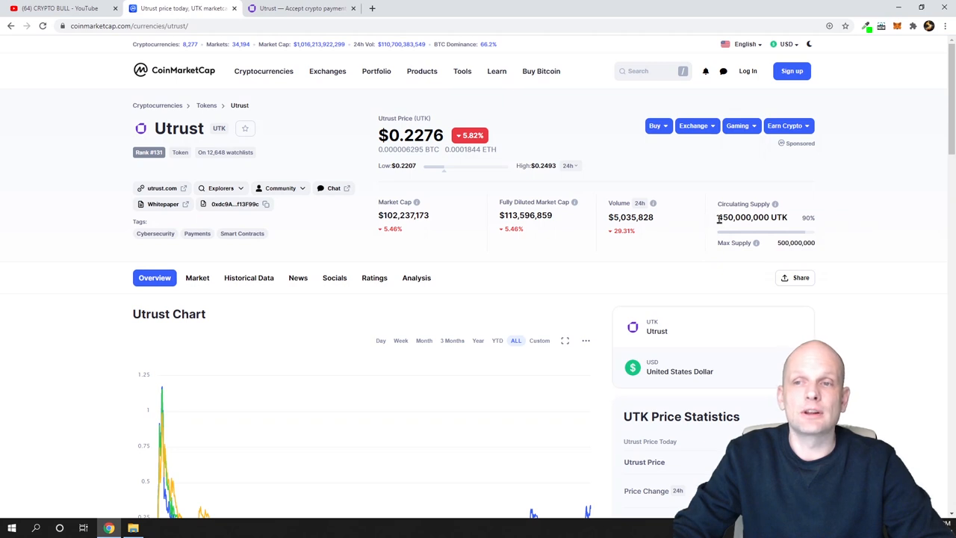
{"action": "double_click", "coordinate": [728, 218]}
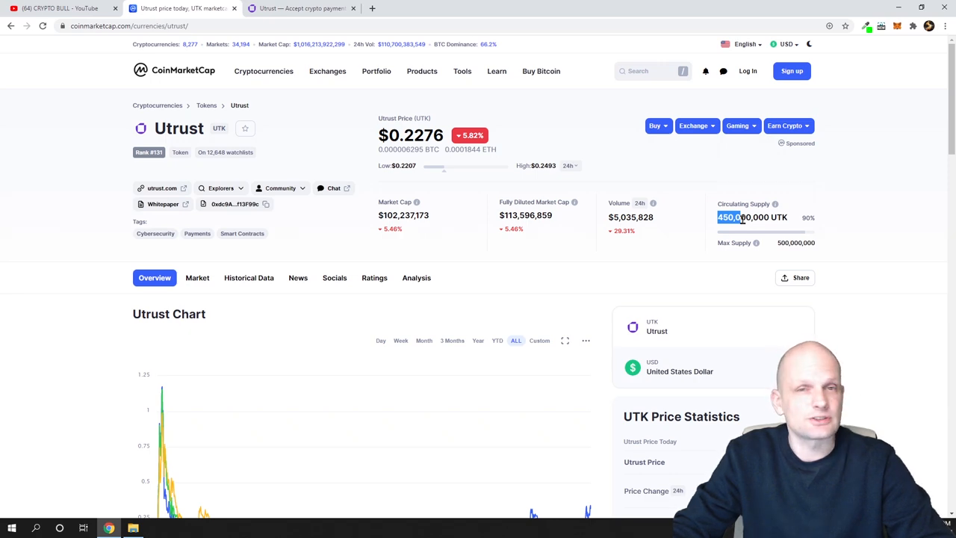
{"action": "scroll", "scroll_direction": "down", "scroll_amount": 3}
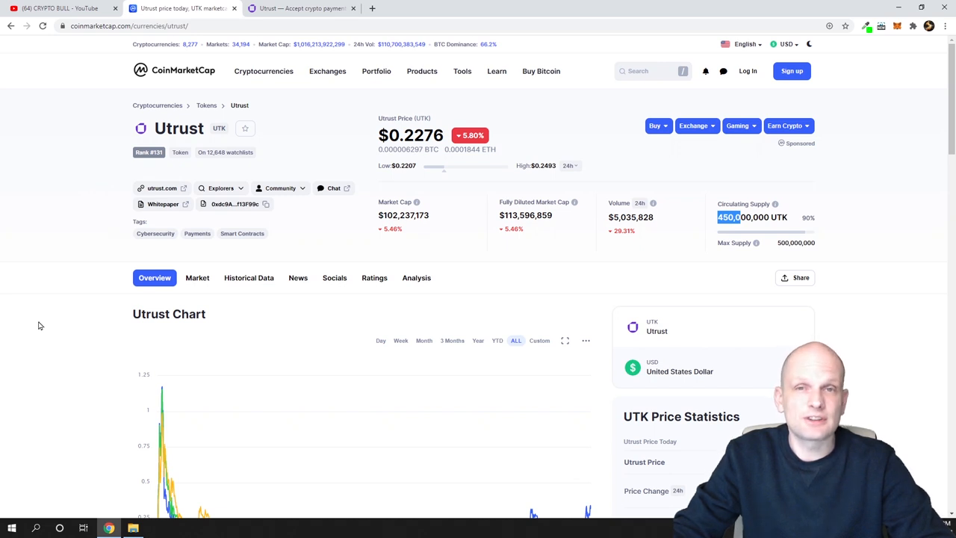
Bring back the utrust.com homepage showing 'Get ready for seamless online payments, with digital currencies'
{"action": "left_click", "coordinate": [299, 8]}
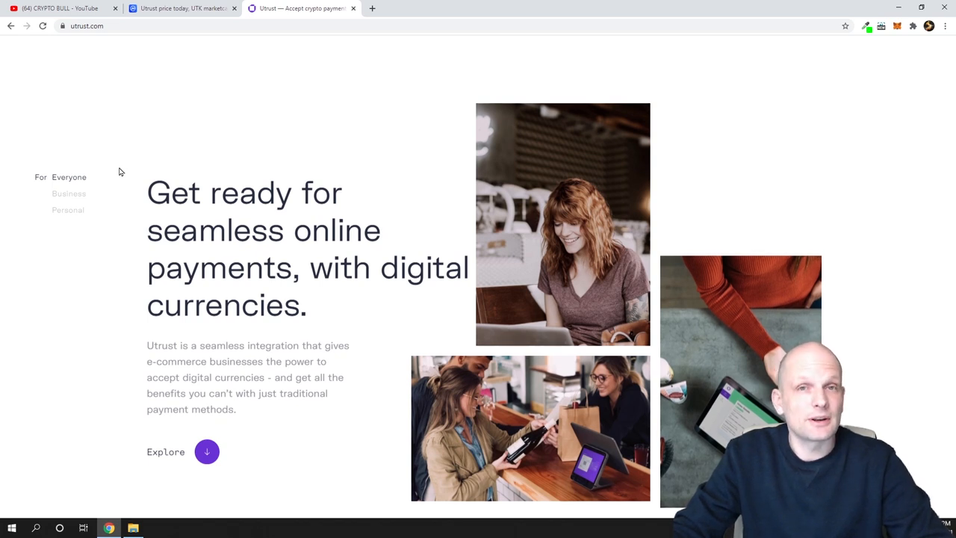
{"action": "left_click", "coordinate": [183, 9]}
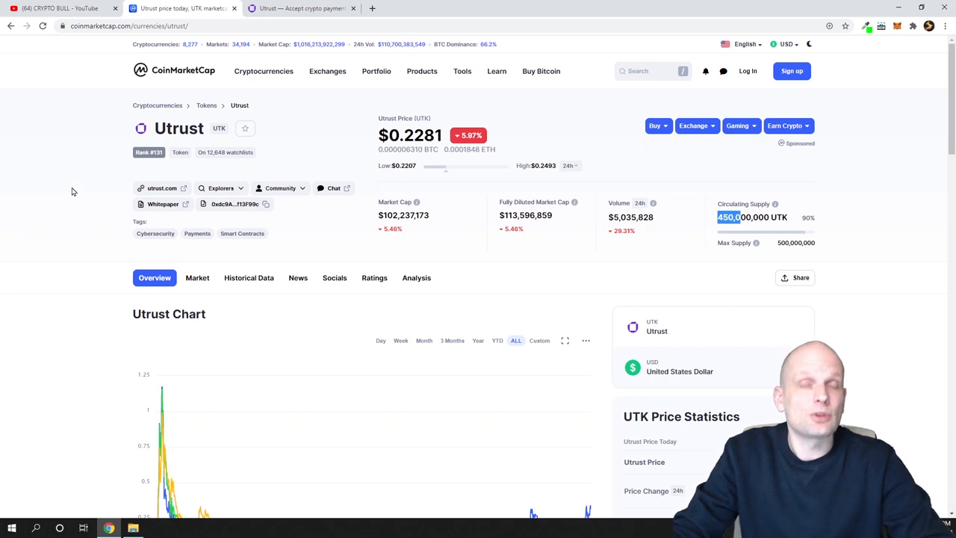
{"action": "mouse_move", "coordinate": [77, 192]}
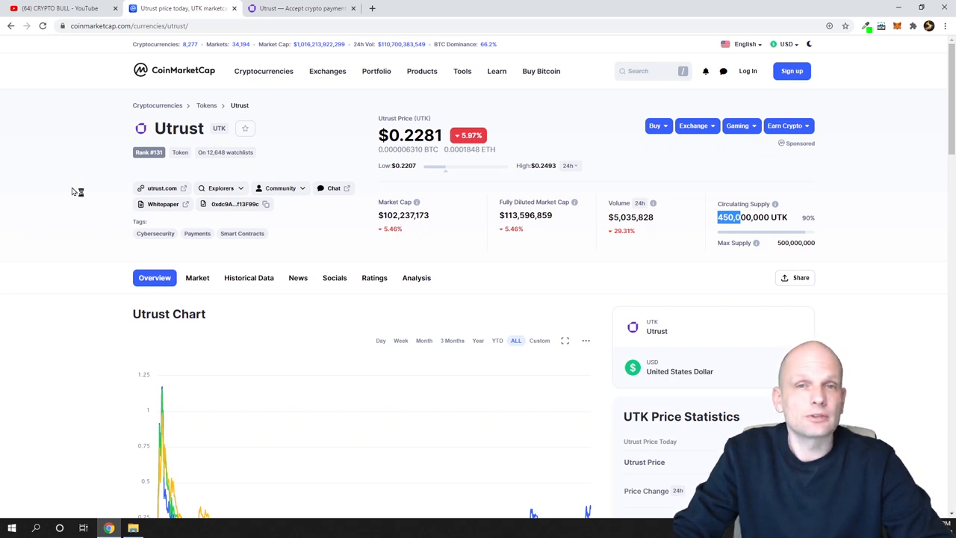